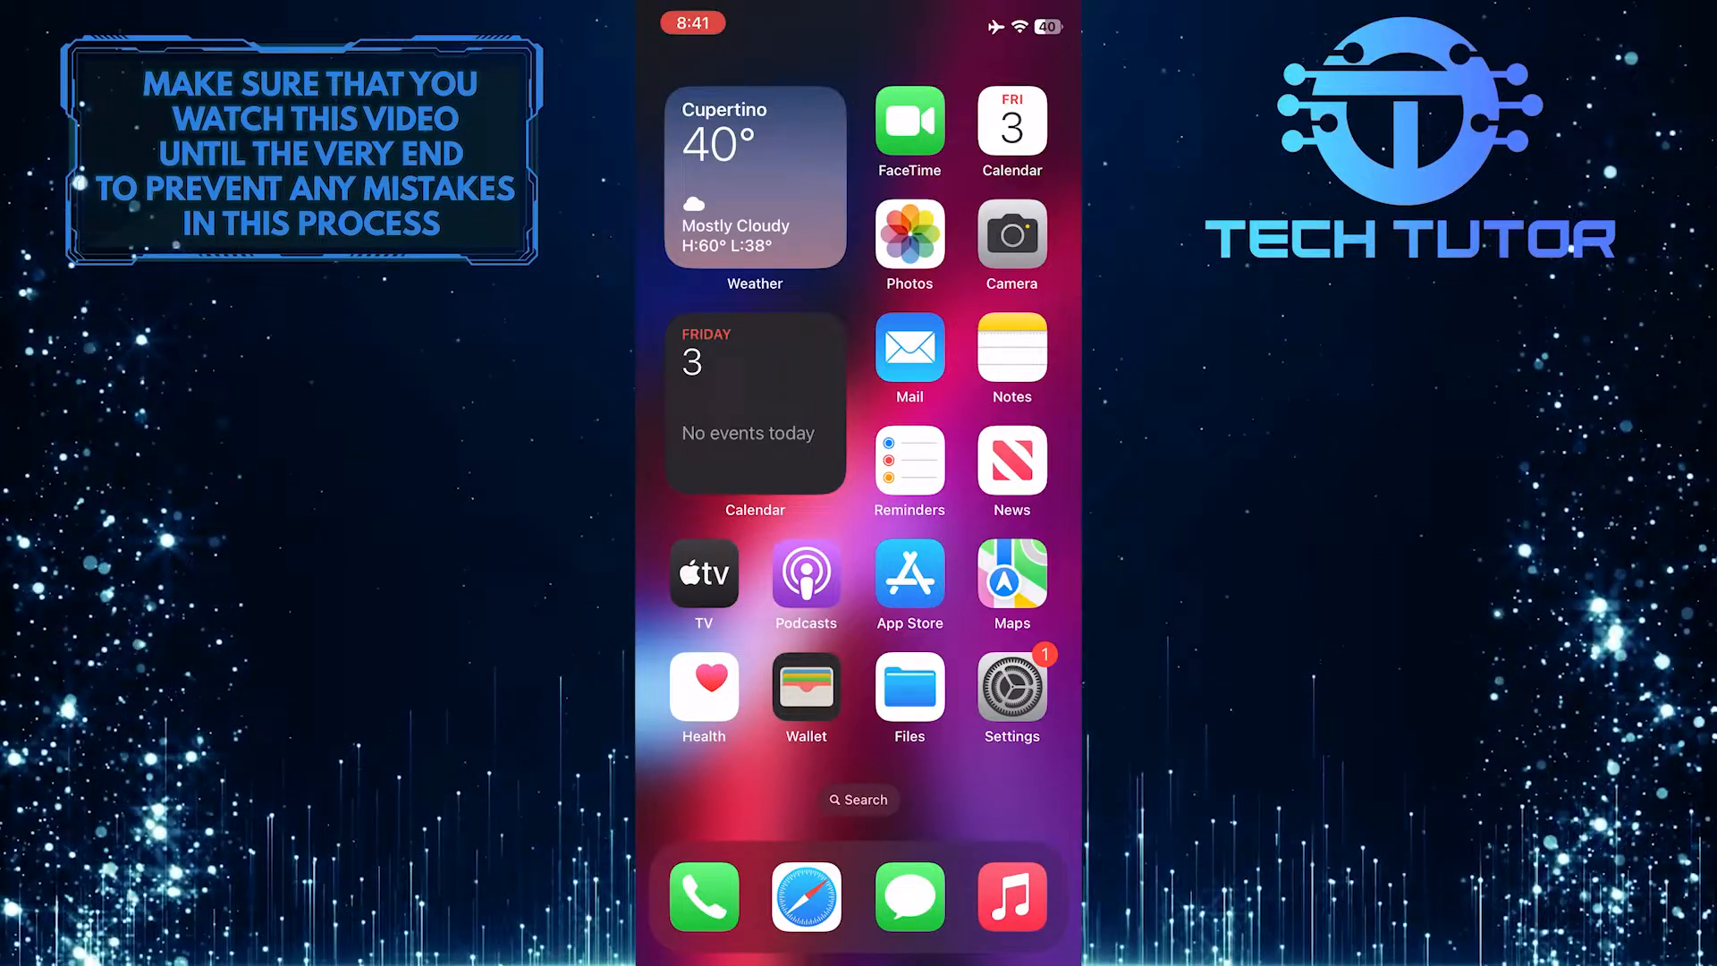
Step: Launch the Settings app from the home screen to reach Screen Time
click(1009, 689)
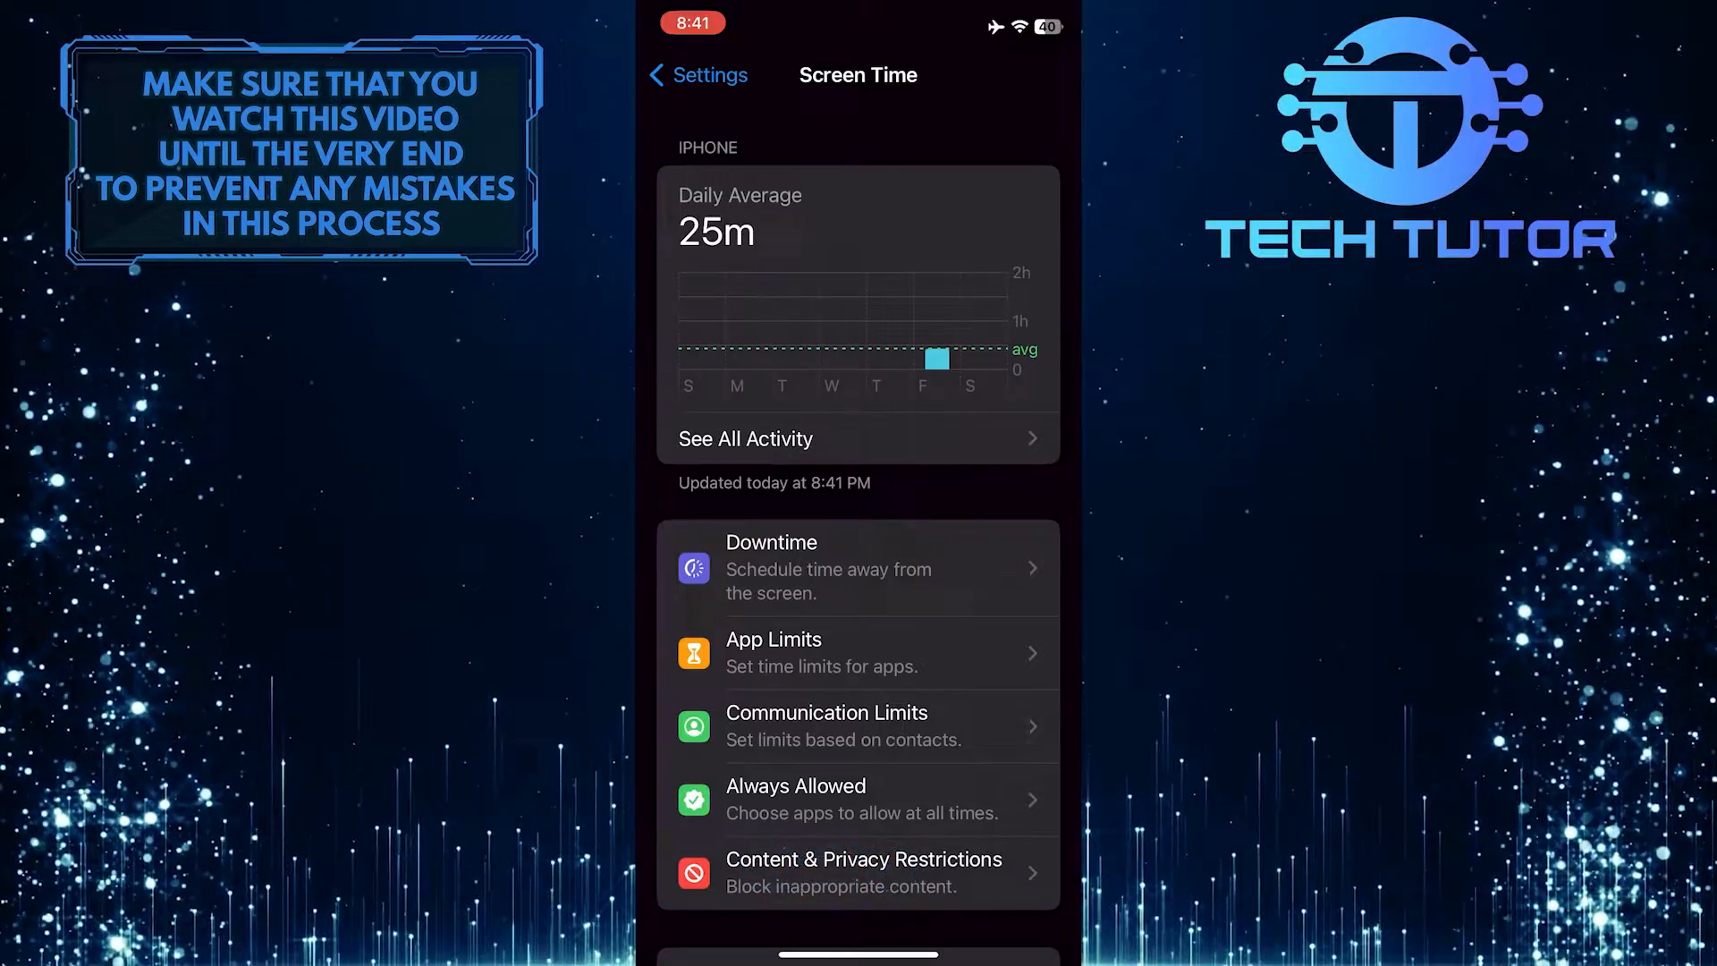
Step: Enter Content & Privacy Restrictions and scroll through its listed privacy permissions
click(864, 872)
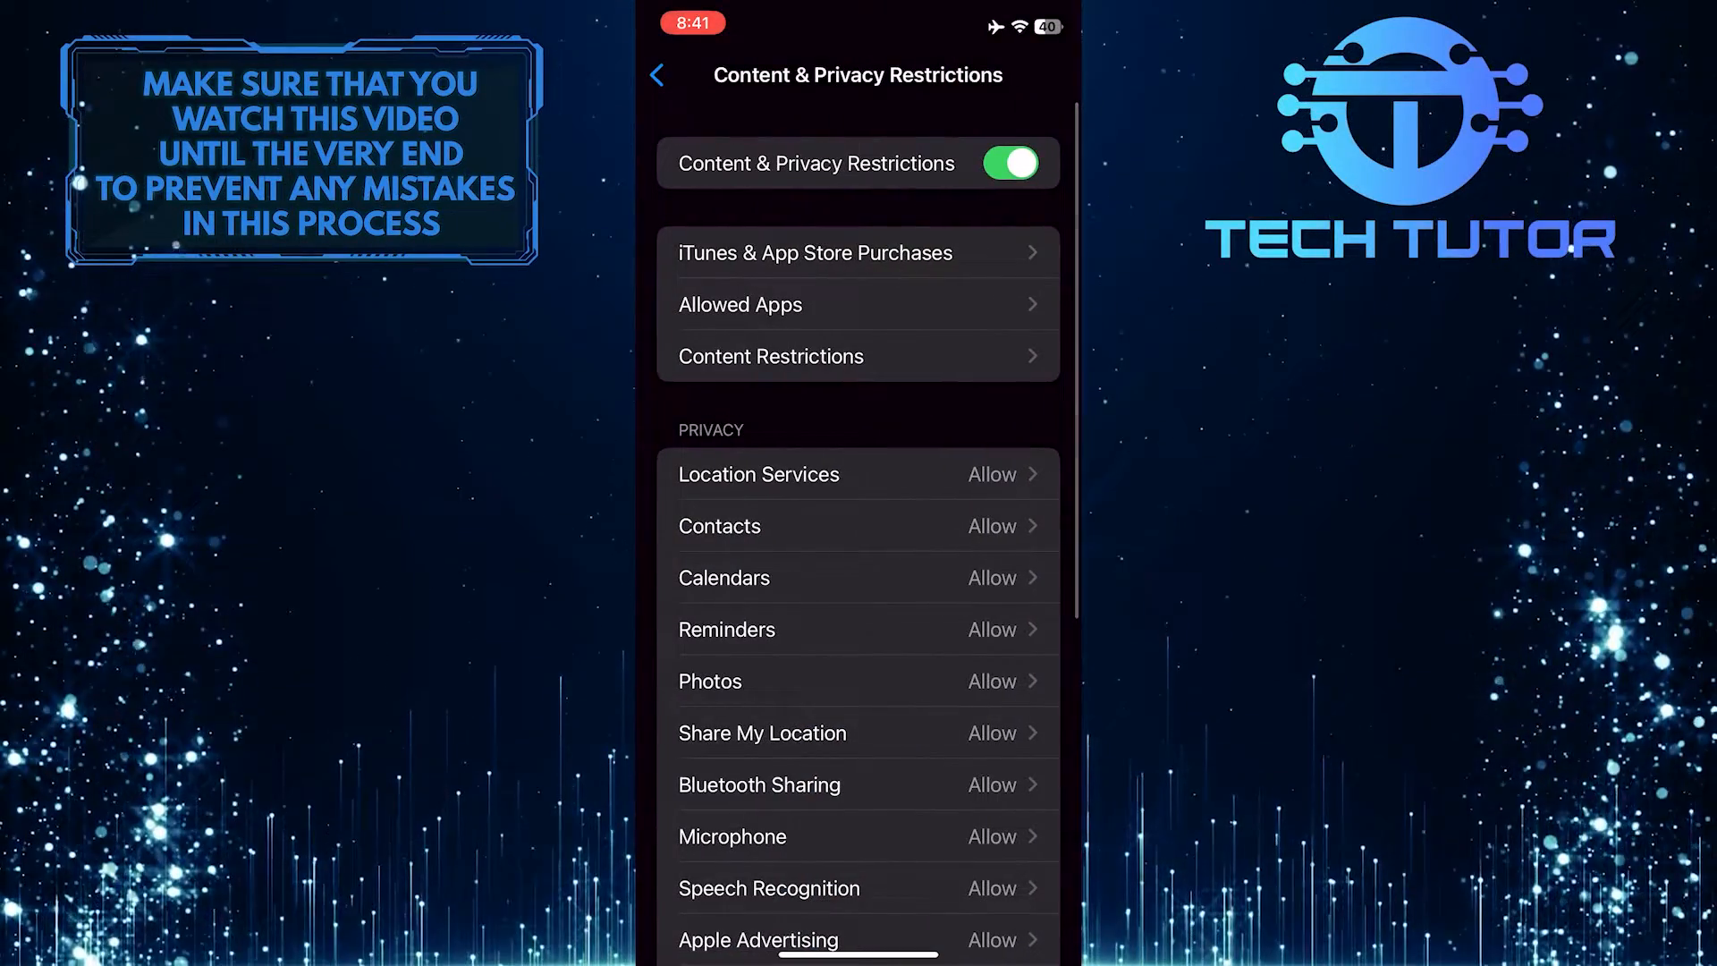
scroll(down, 3)
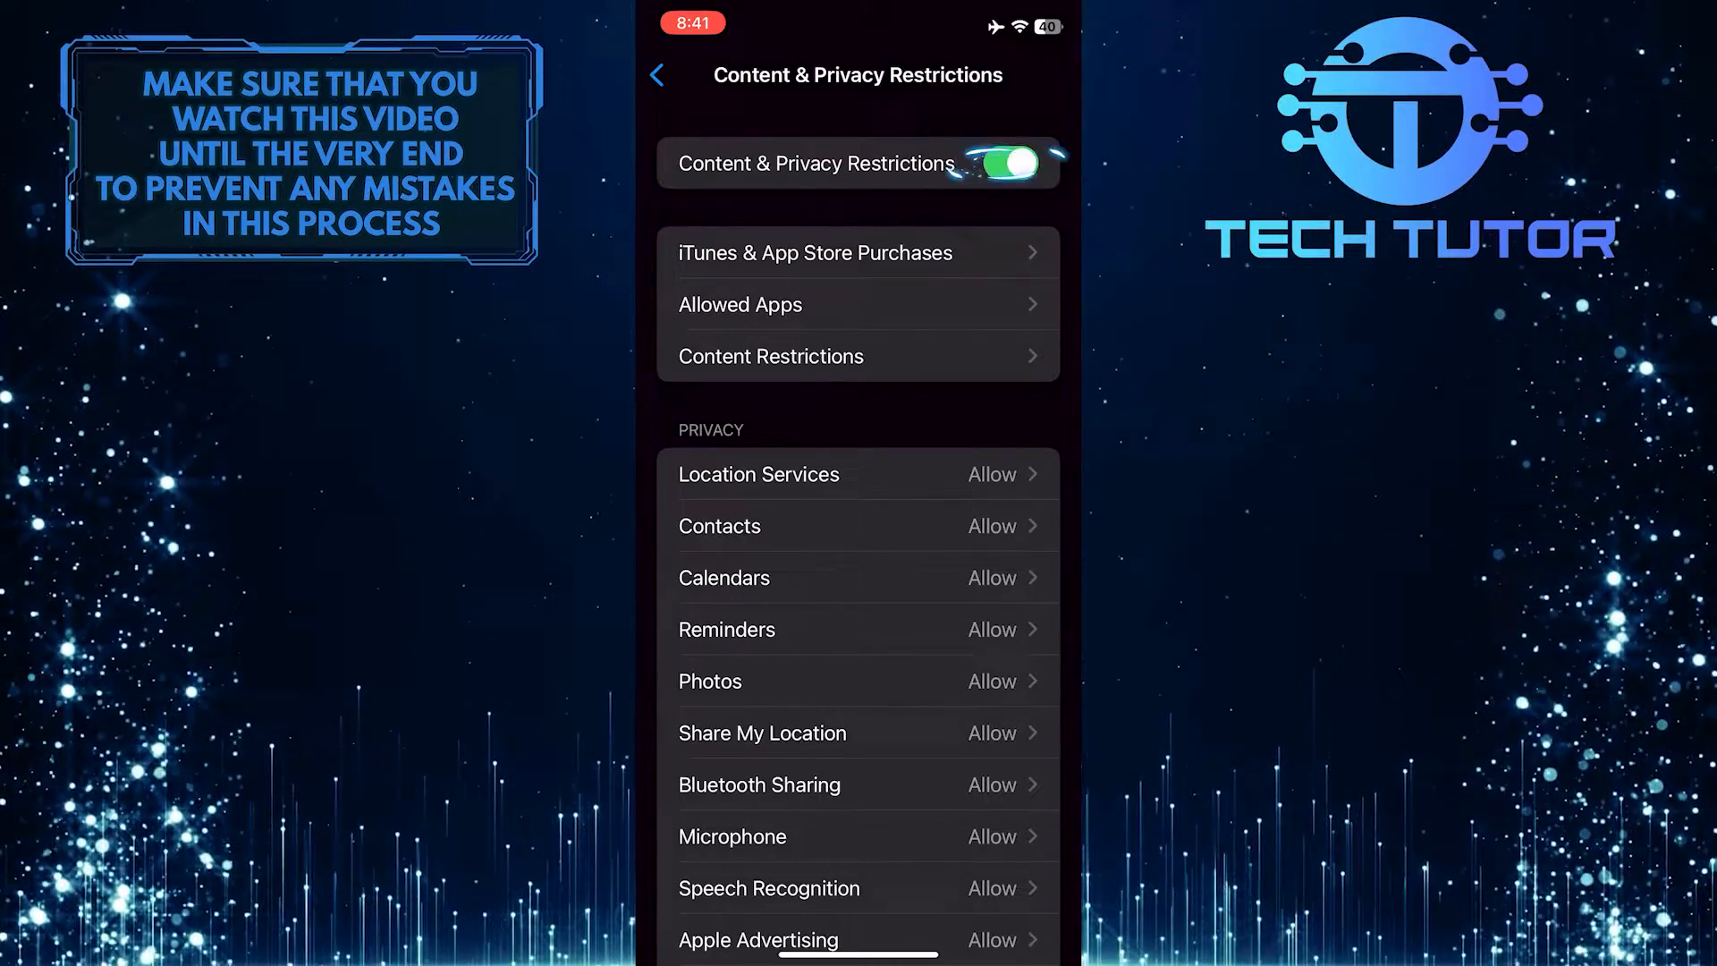
click(1009, 163)
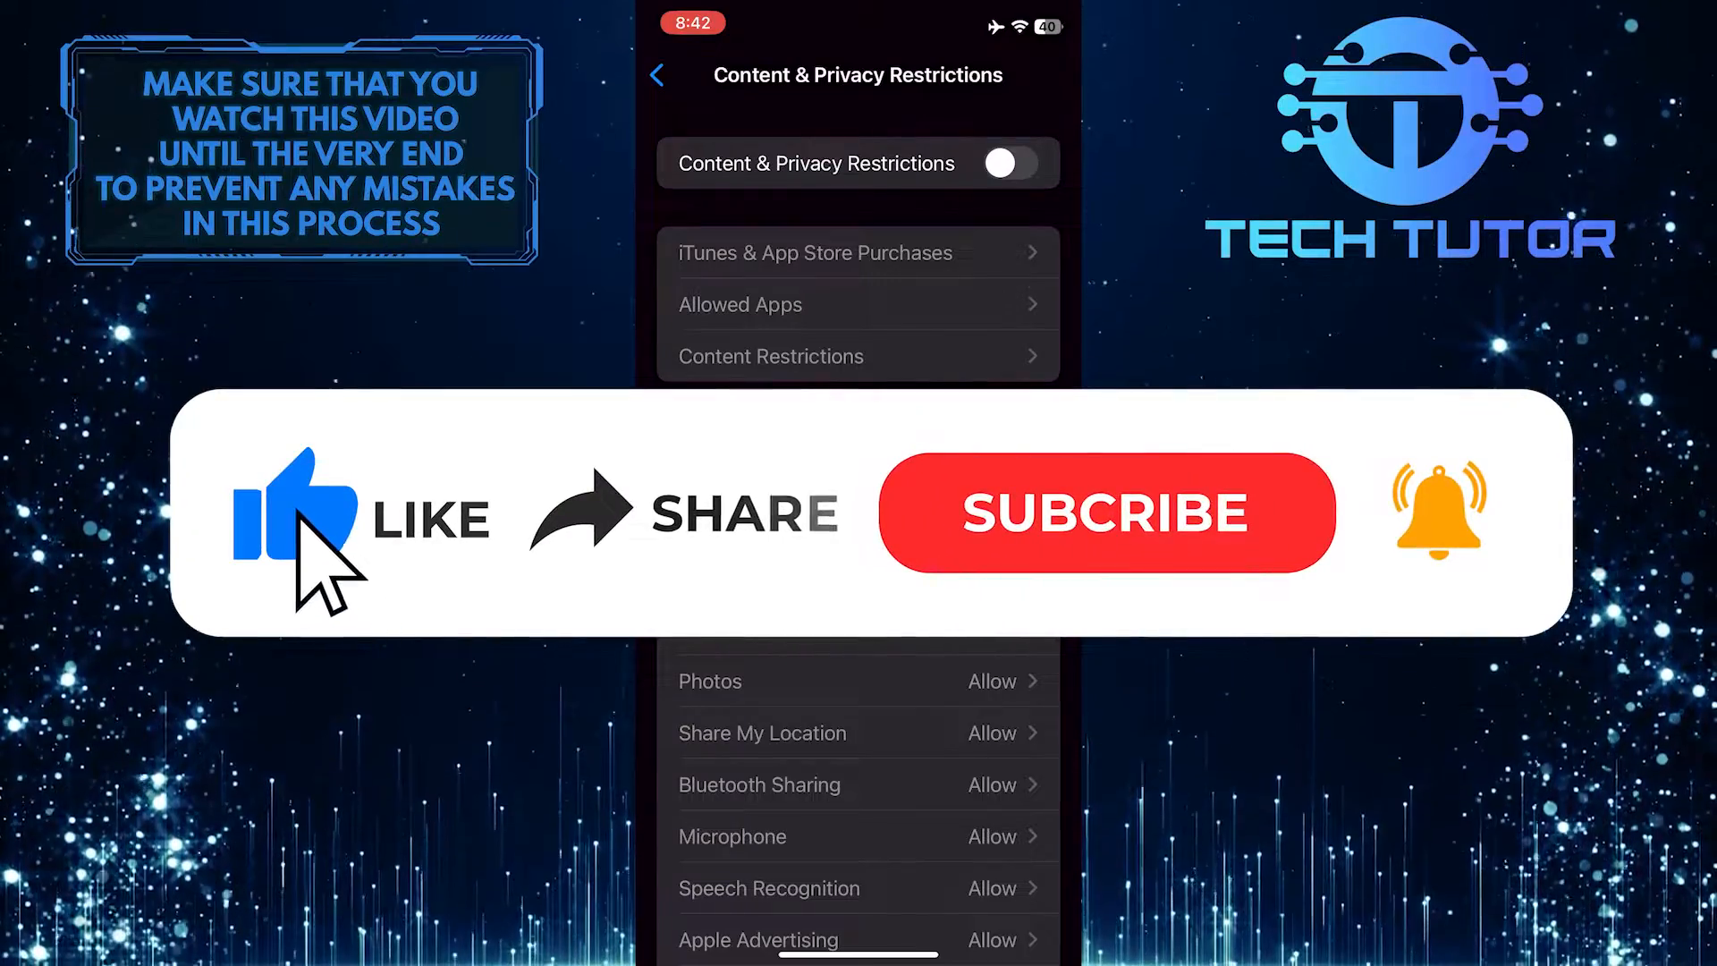
mouse_move(606, 570)
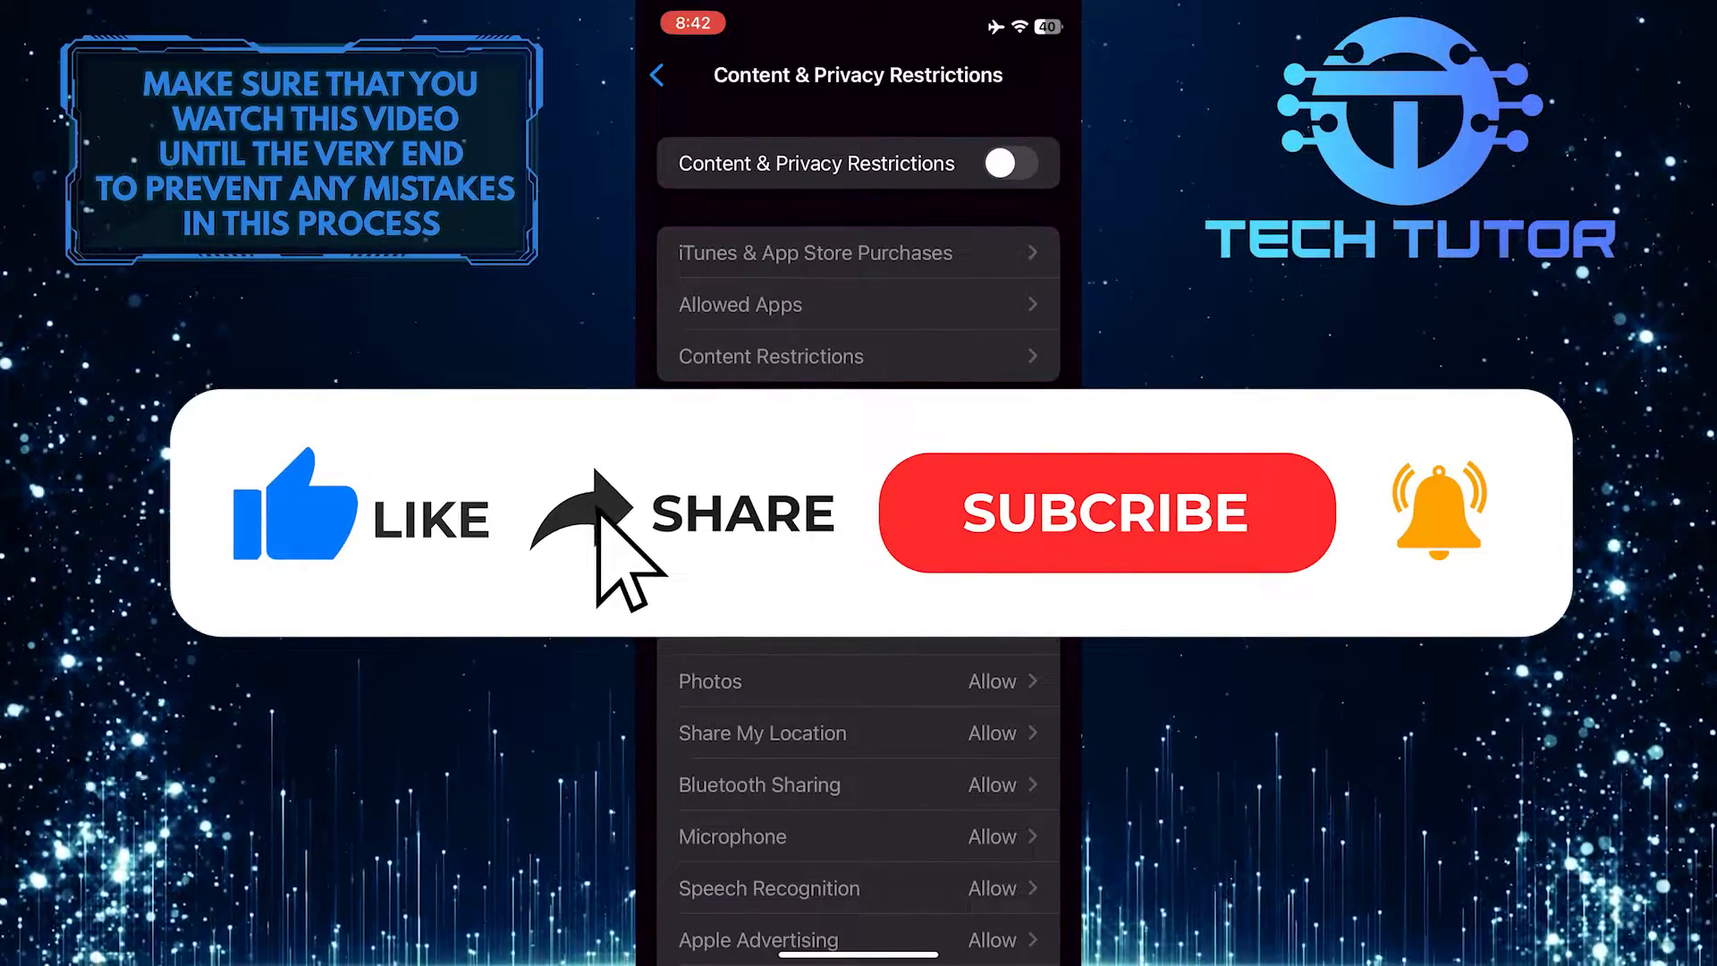